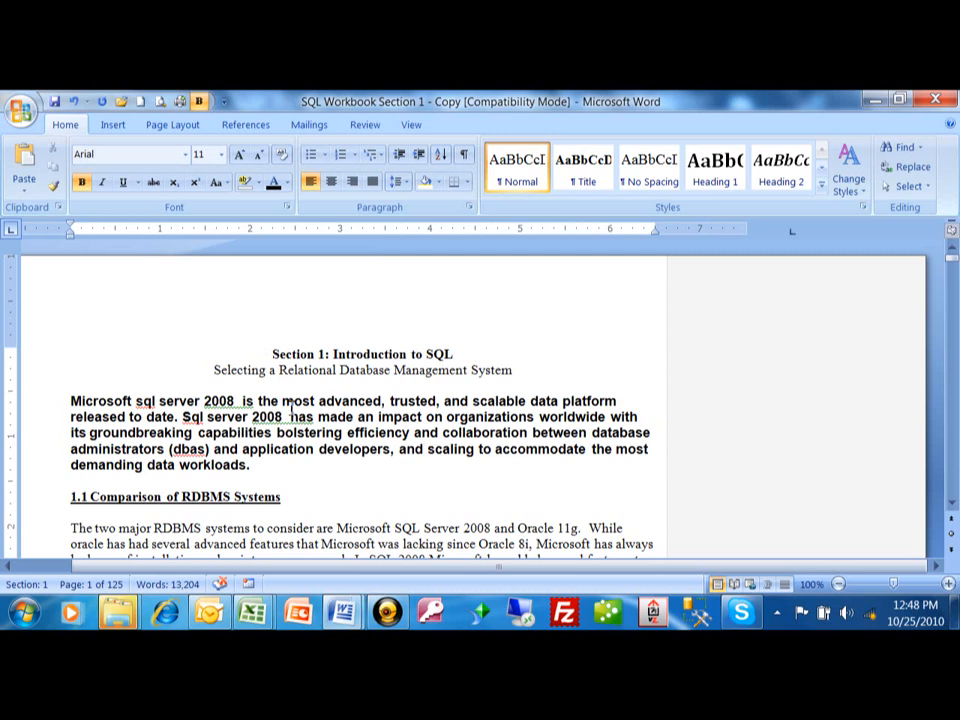
Select the SQL Server 2008 intro paragraph, indent it two levels, then pull it back to one level.
double_click(336, 418)
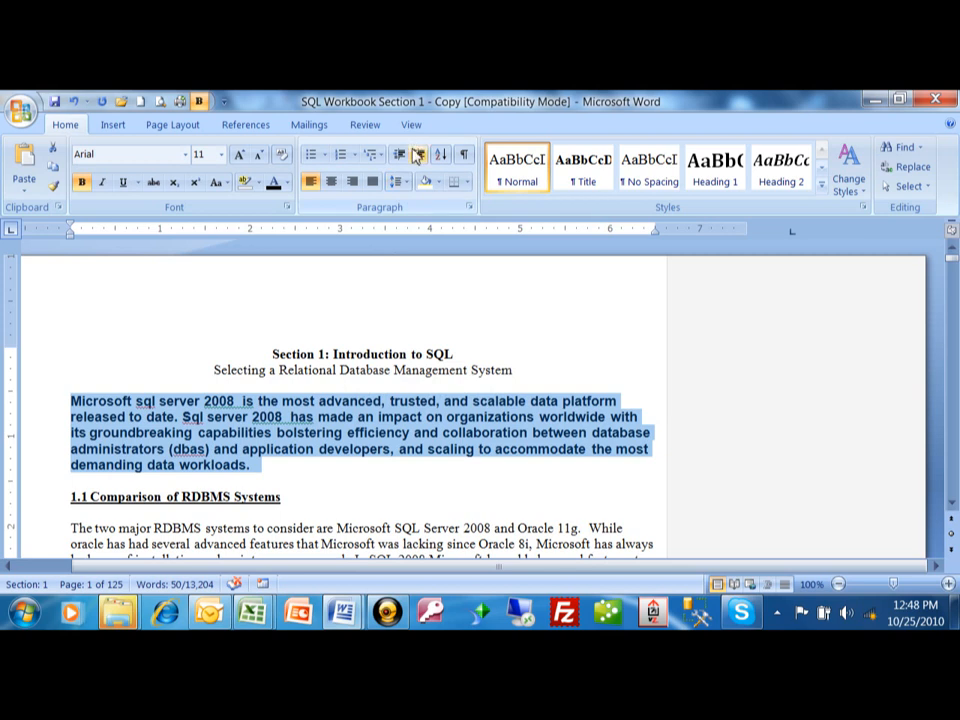
mouse_move(398, 156)
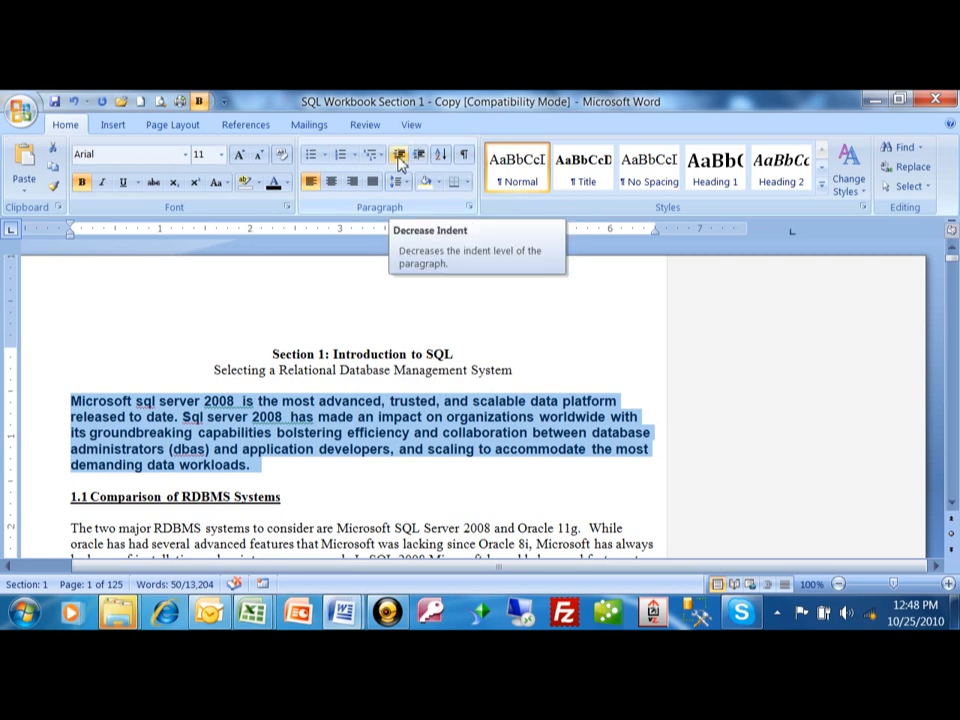
mouse_move(418, 154)
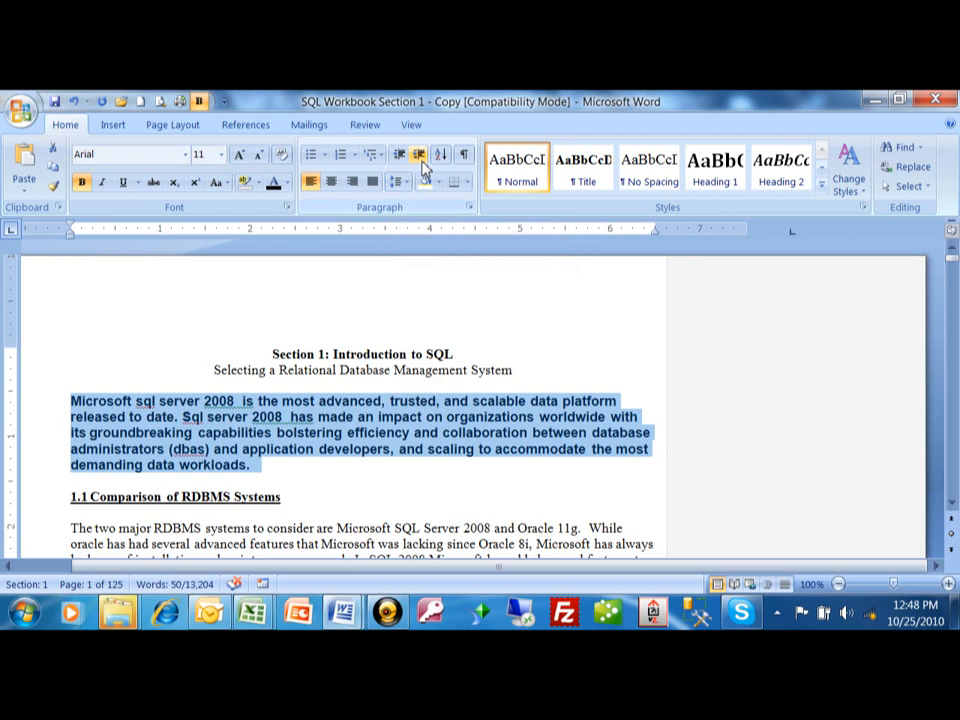
mouse_move(418, 156)
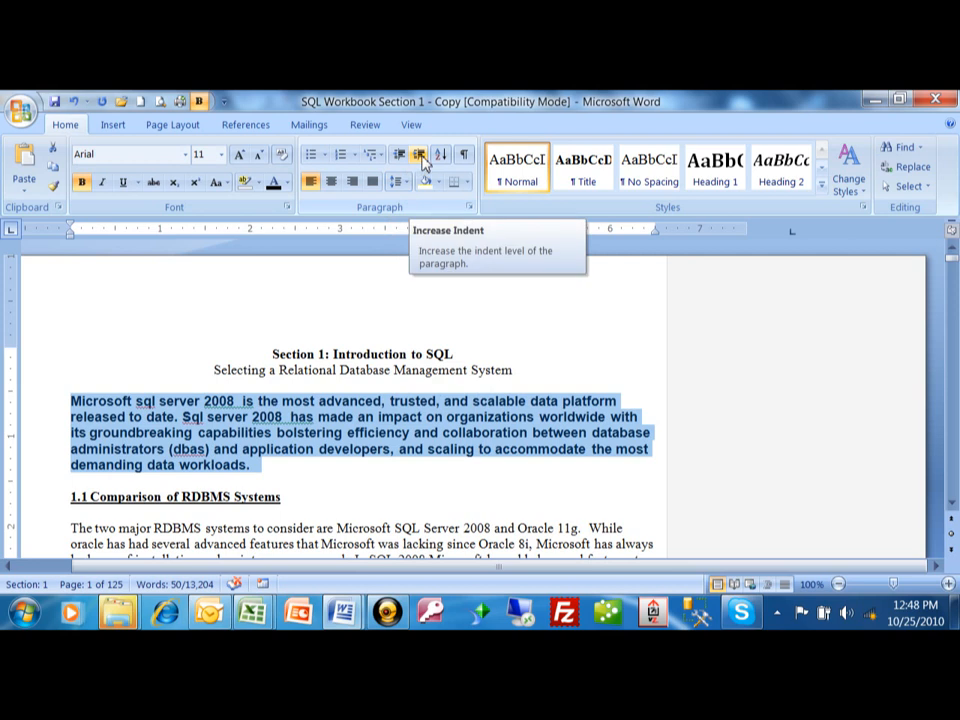
click(418, 156)
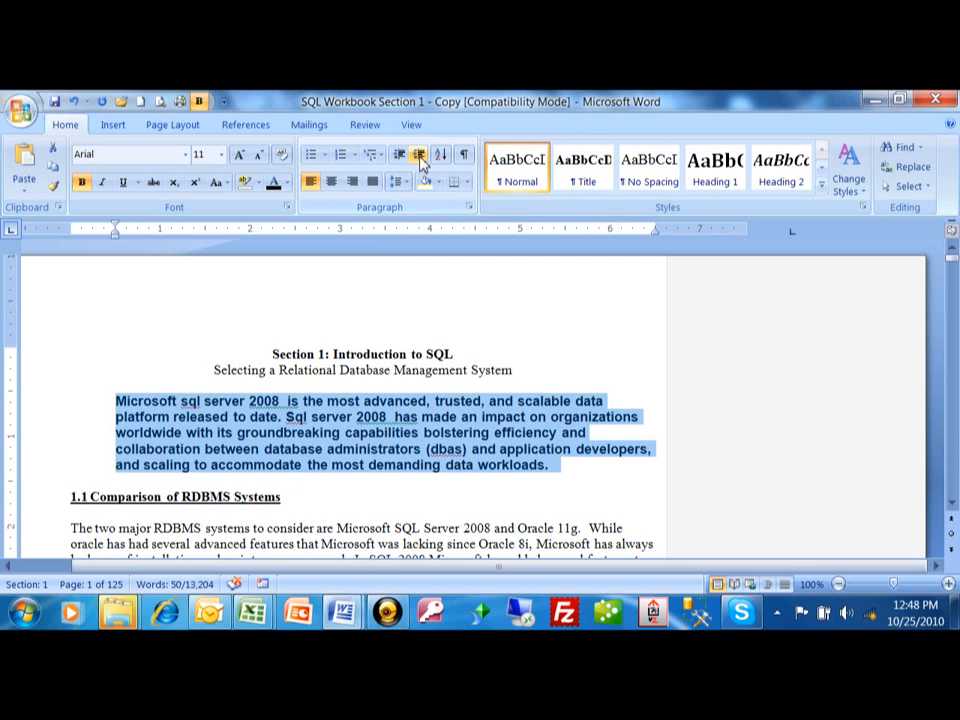
click(372, 164)
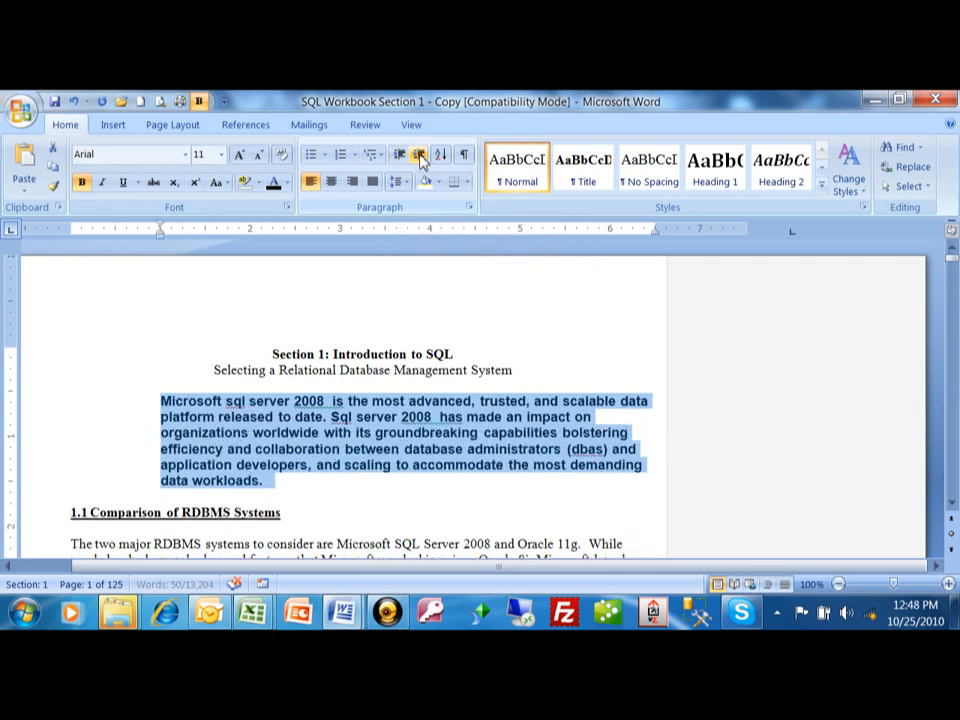
click(398, 154)
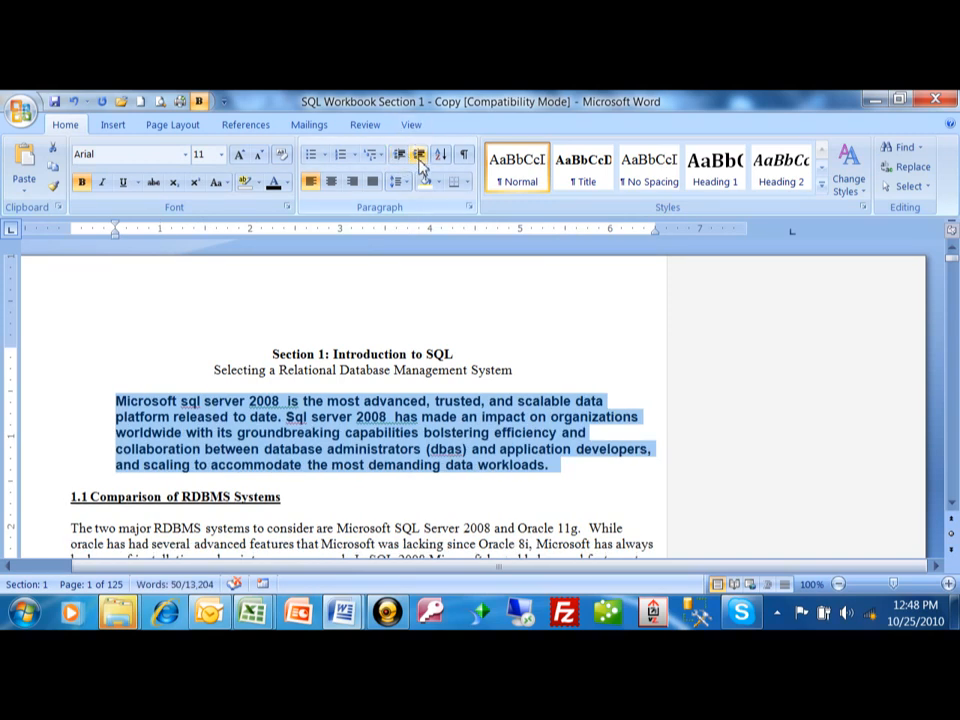
mouse_move(484, 276)
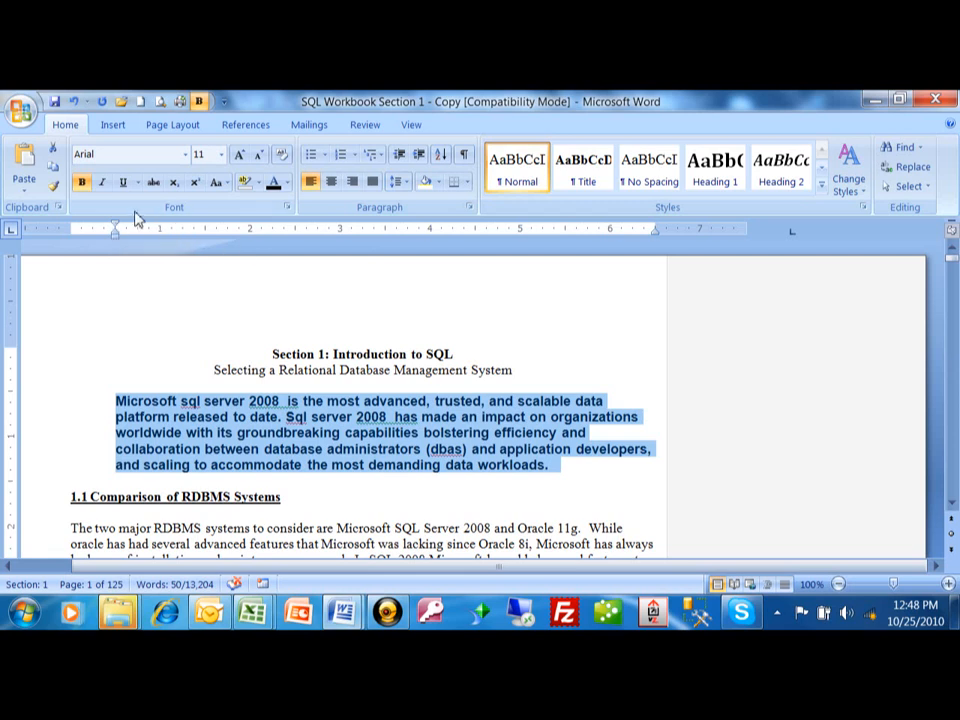
mouse_move(116, 248)
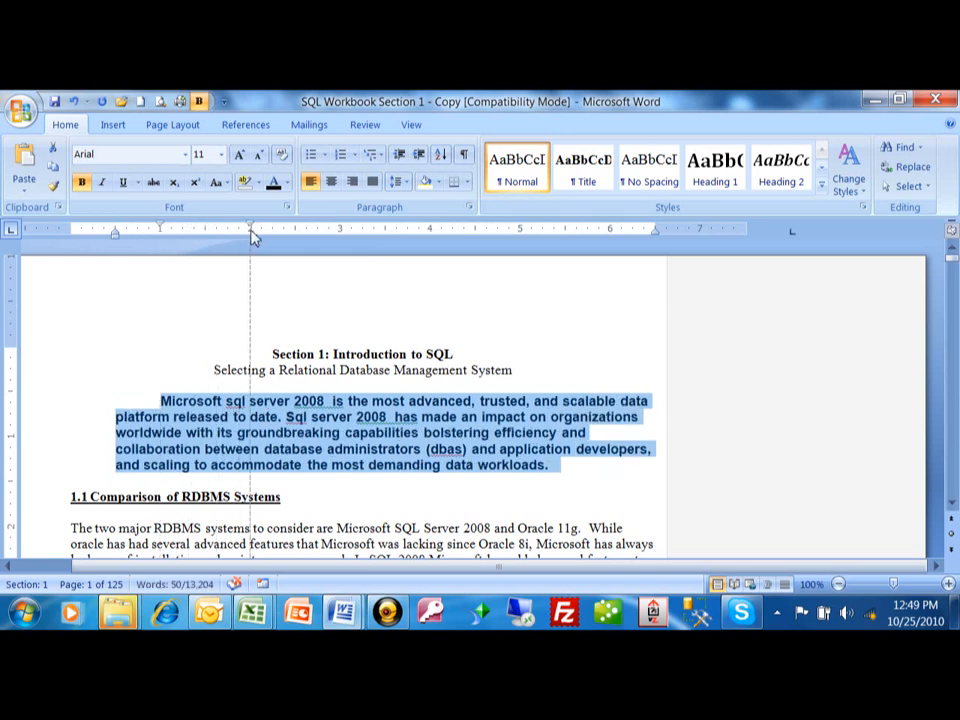
Drag the ruler's first-line indent marker to push the paragraph's first line further in.
drag(250, 232, 160, 232)
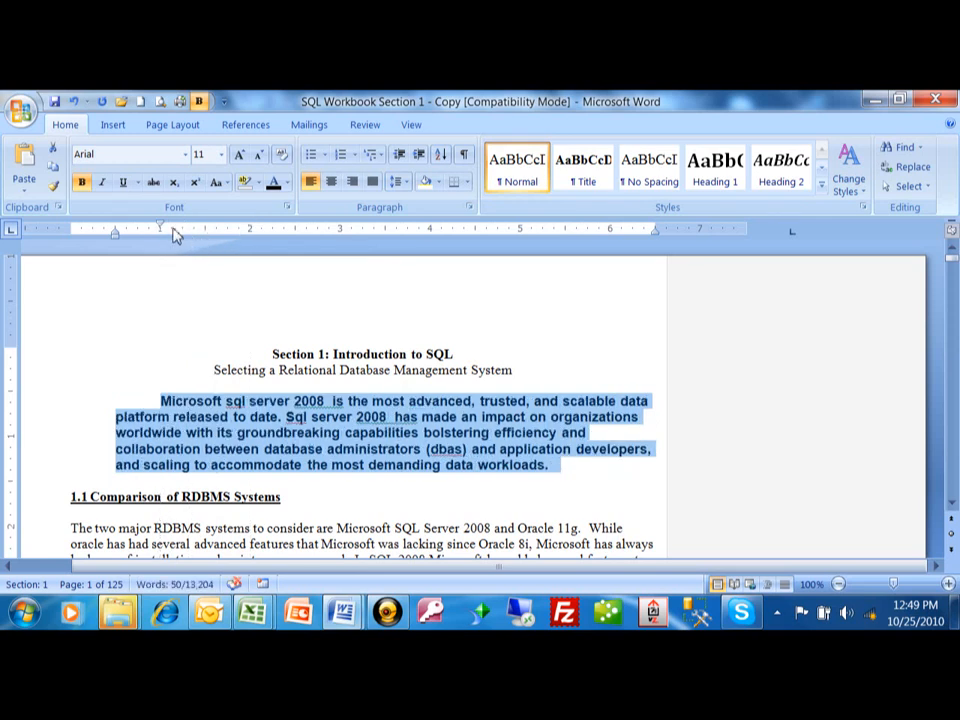
mouse_move(118, 240)
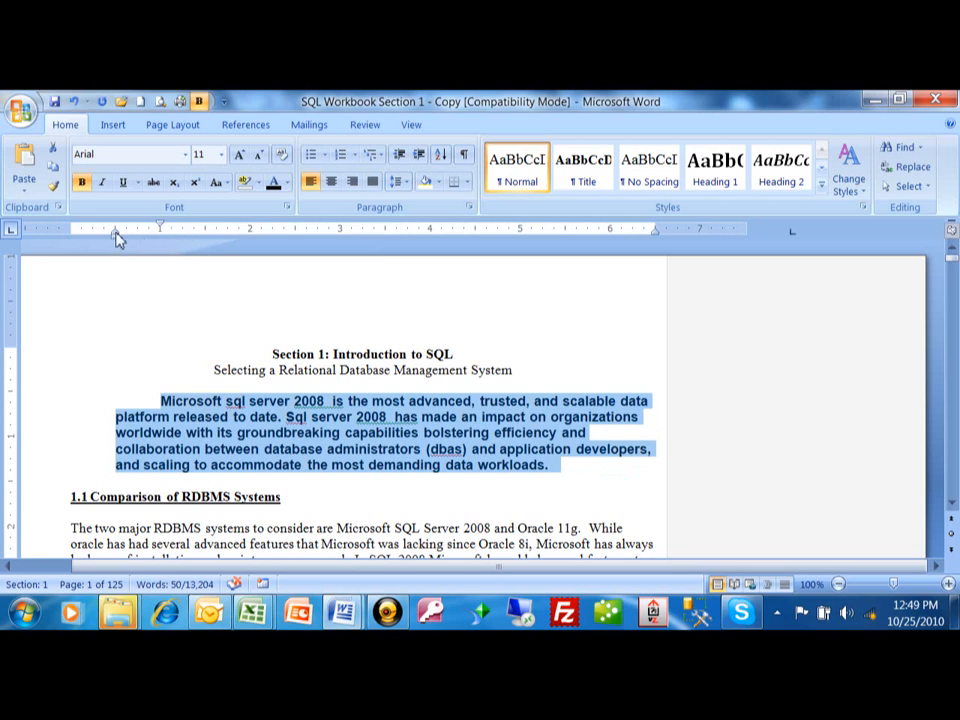
mouse_move(118, 236)
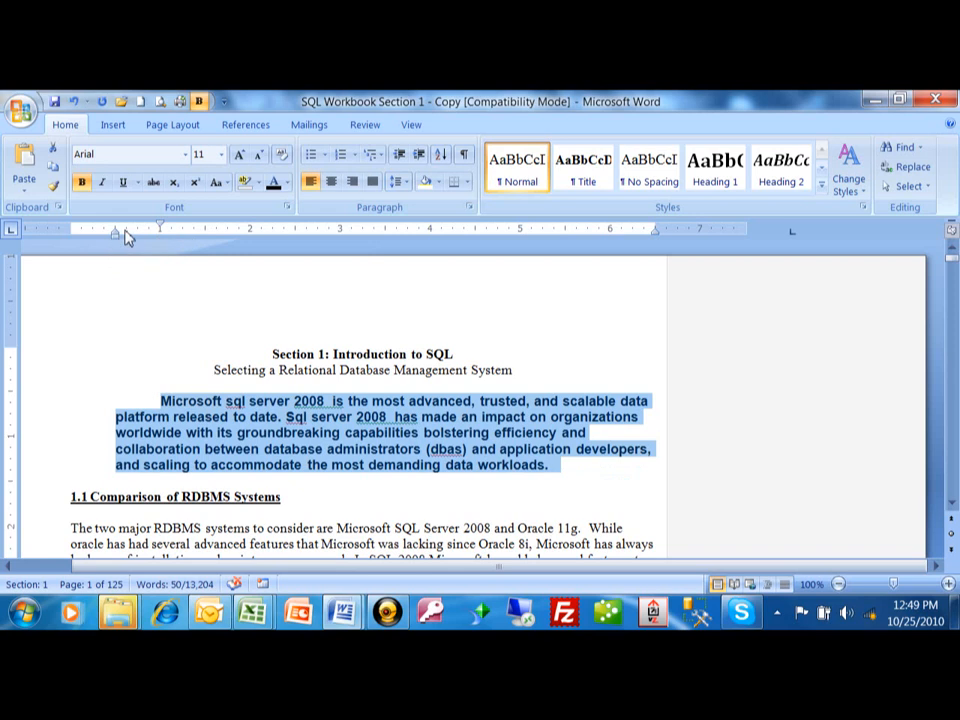
mouse_move(122, 238)
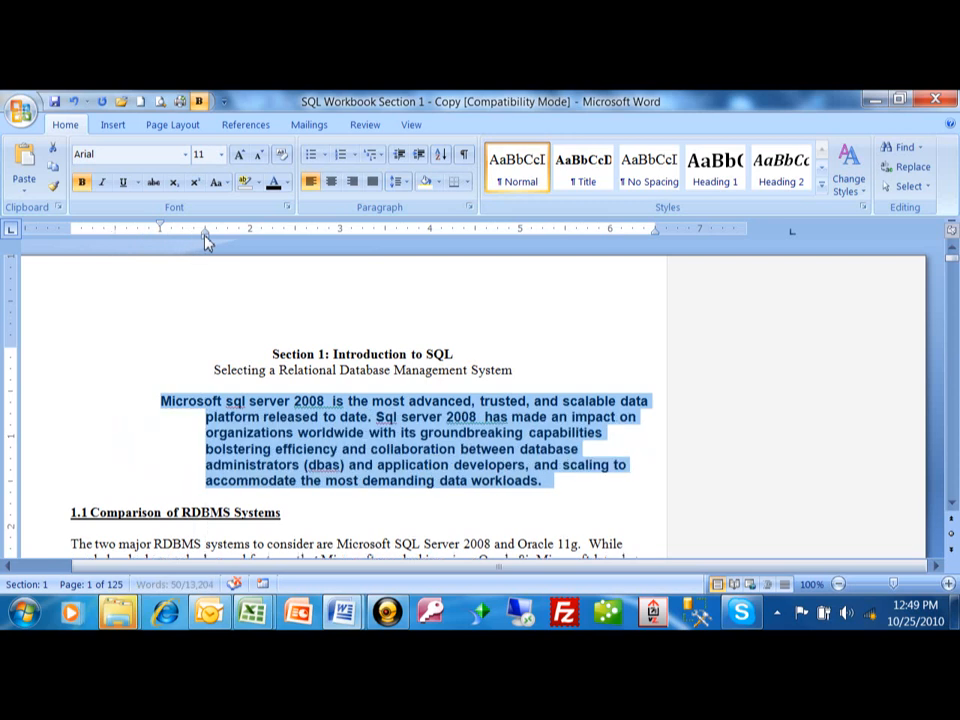
mouse_move(168, 408)
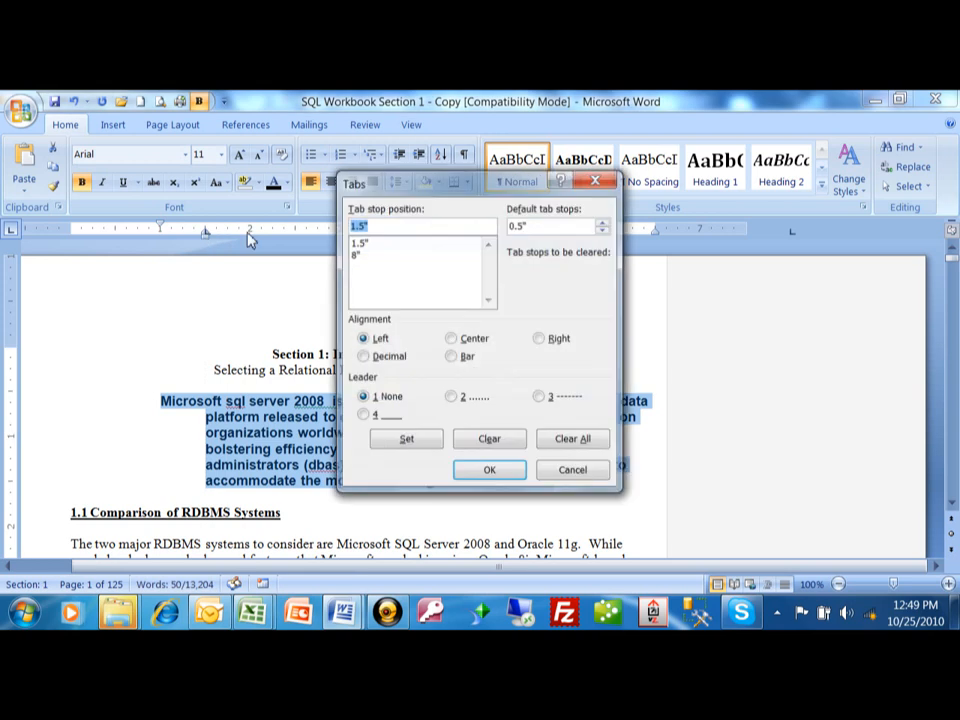
Cancel the Tabs dialog and adjust the ruler indent markers into a hanging indent.
click(488, 468)
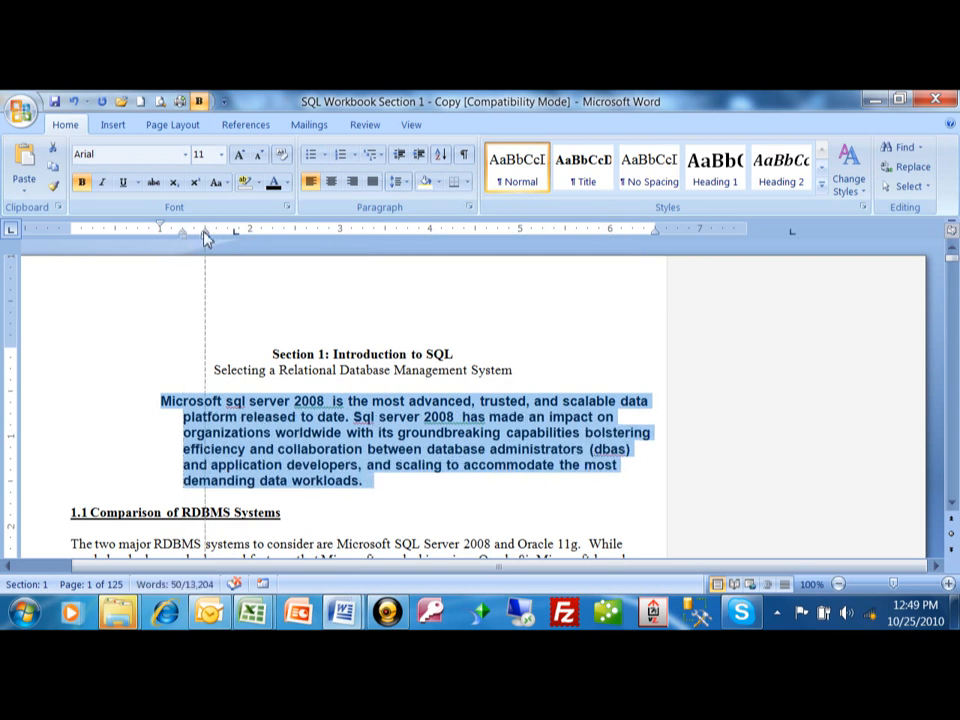
click(372, 180)
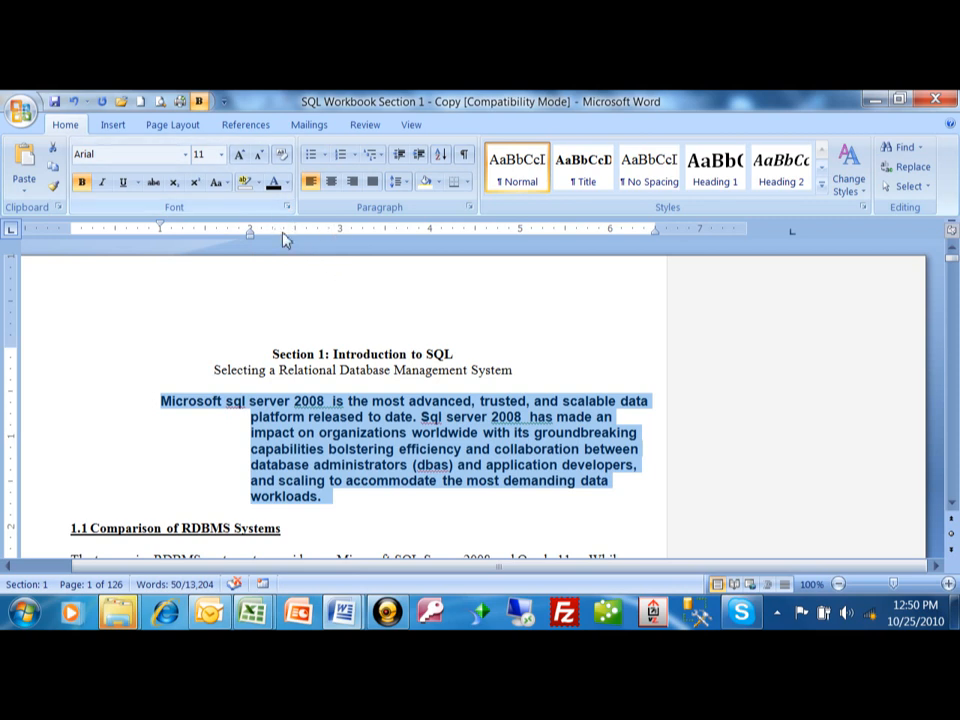
mouse_move(420, 204)
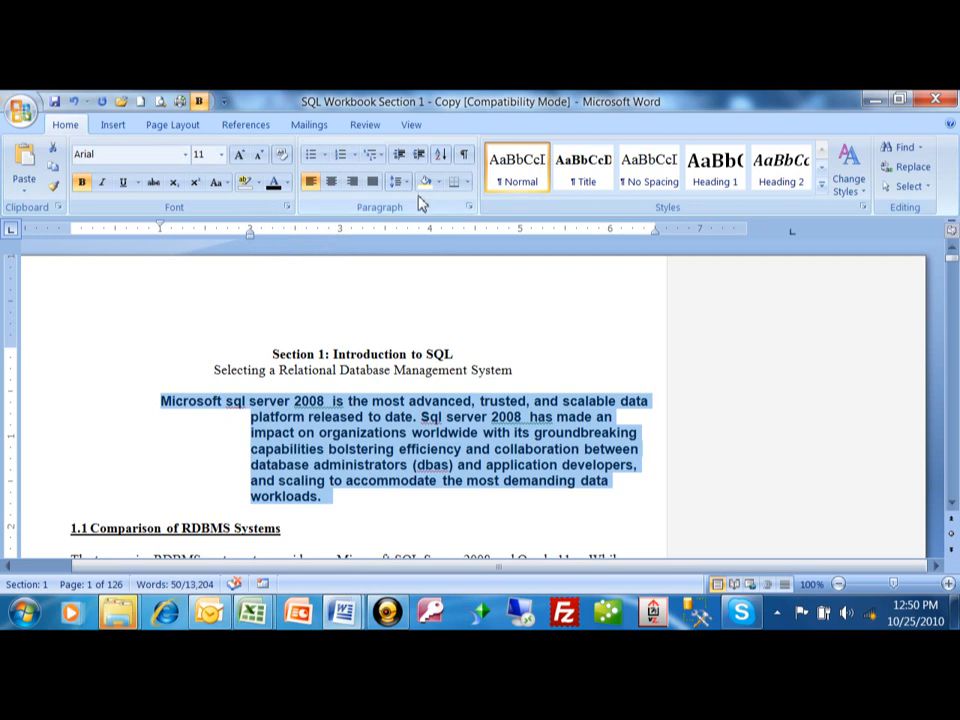
mouse_move(396, 180)
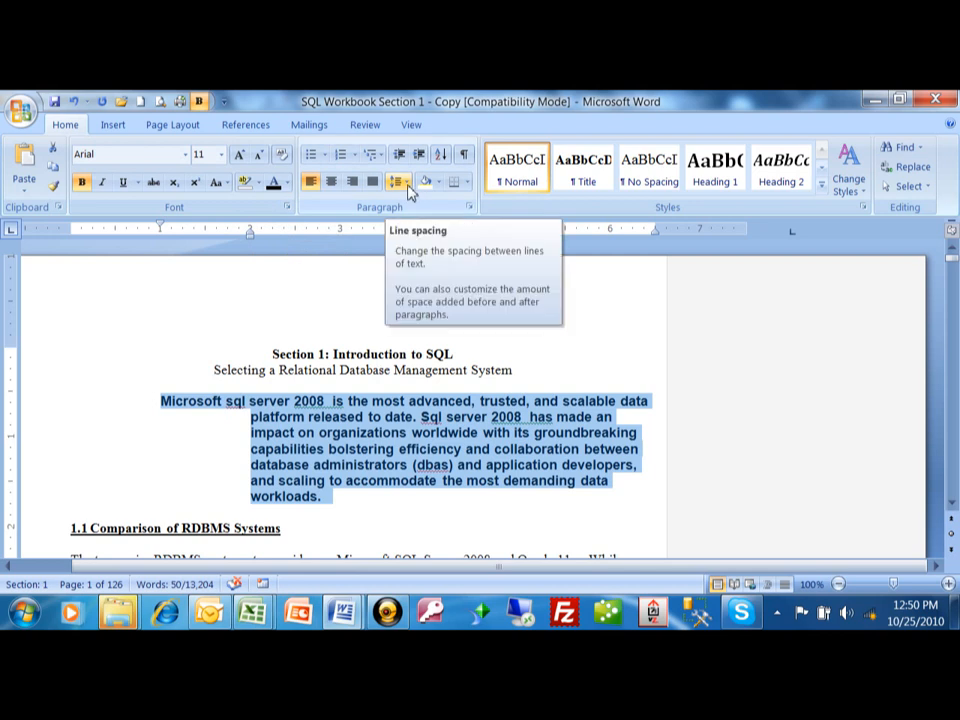
Show the Line Spacing choices for the selected intro paragraph.
click(398, 182)
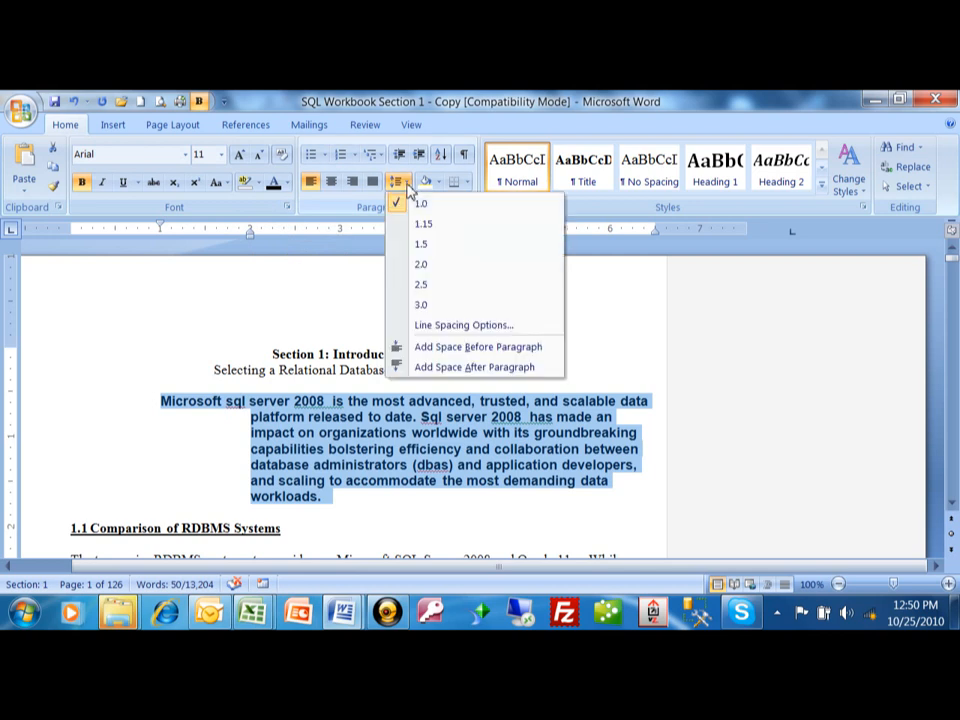
mouse_move(436, 202)
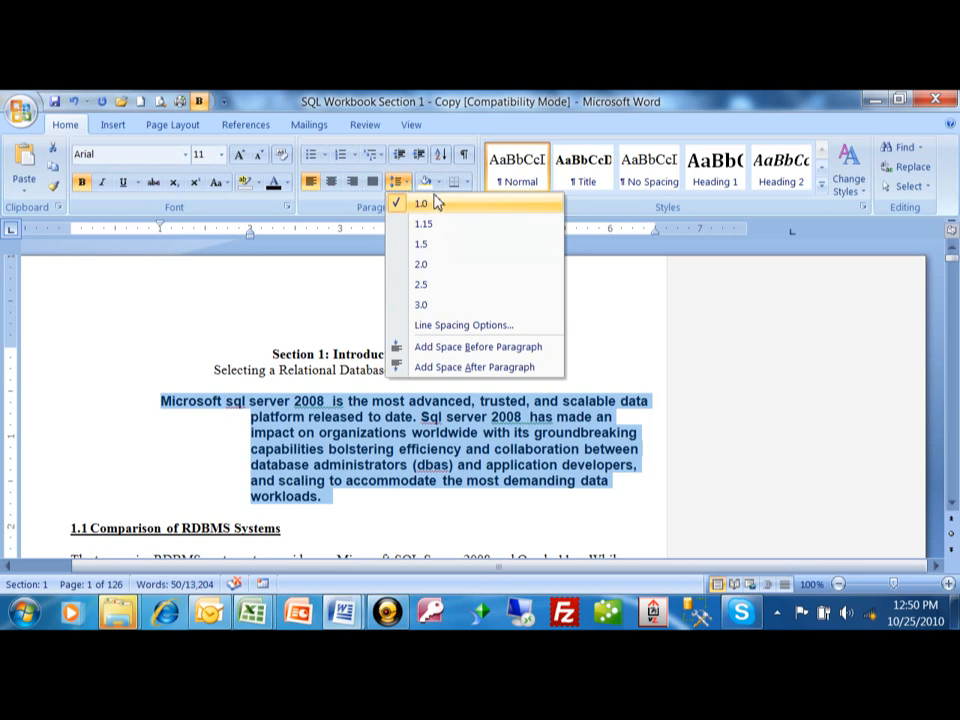
mouse_move(470, 210)
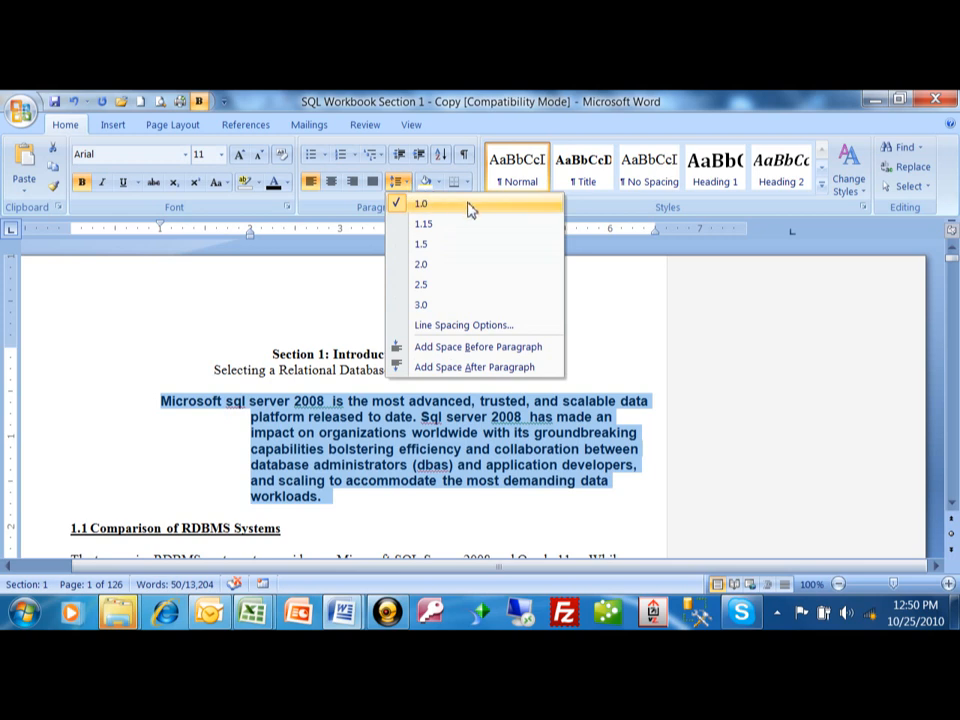
mouse_move(458, 204)
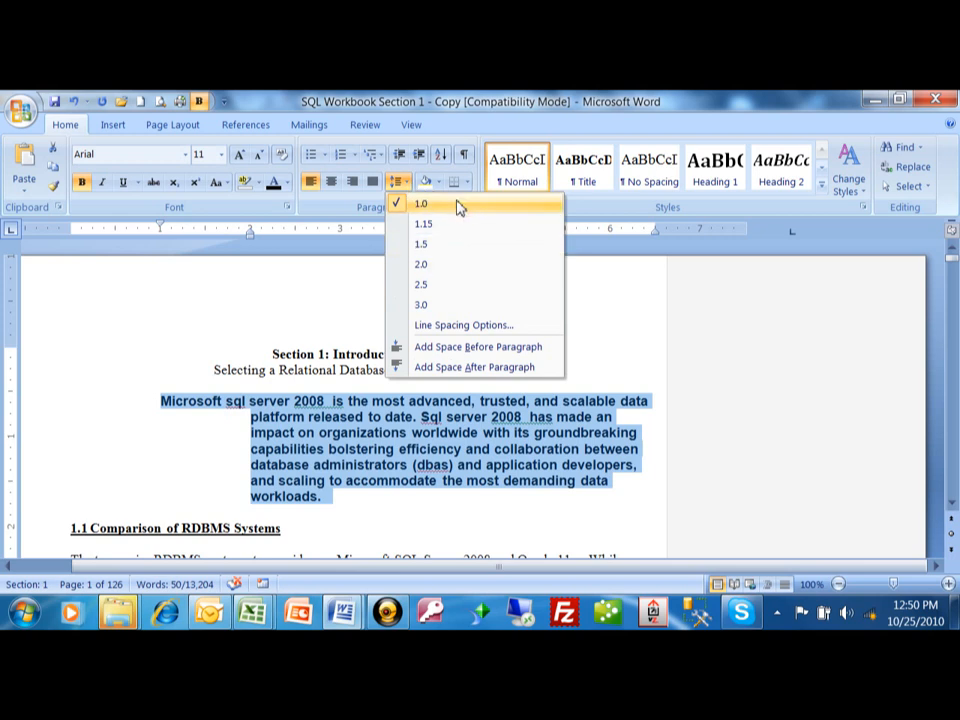
mouse_move(500, 324)
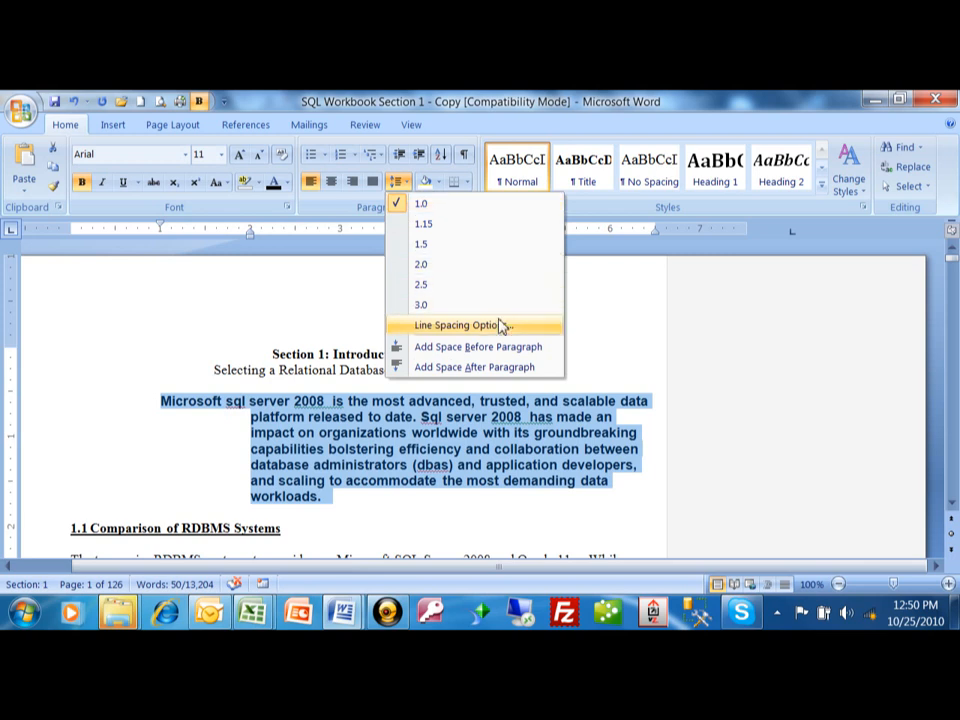
mouse_move(524, 344)
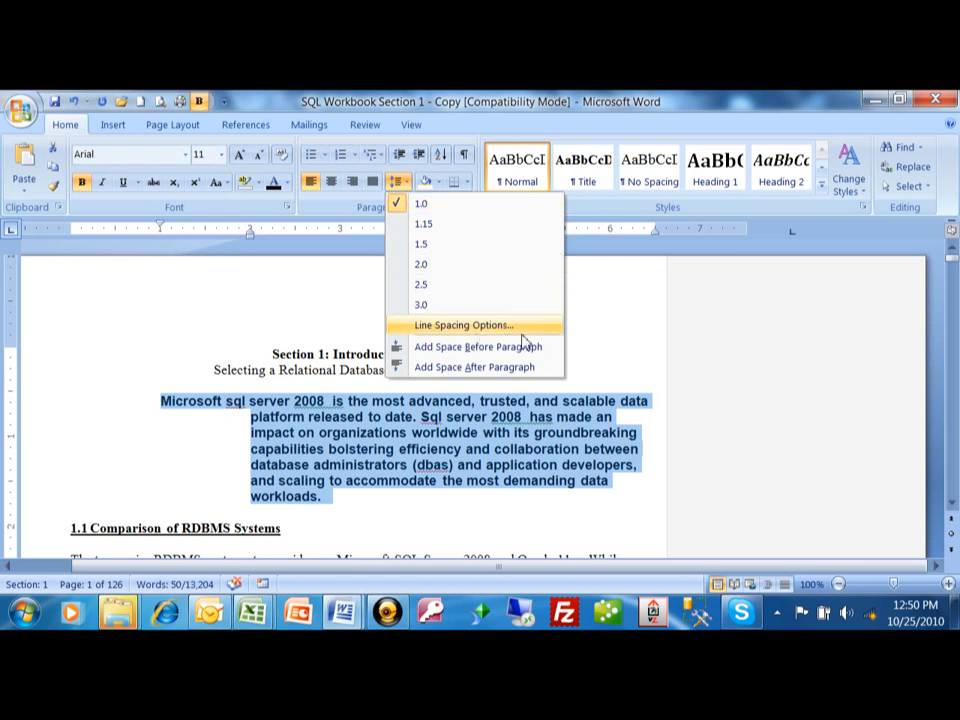
In Line Spacing Options, set the paragraph's line spacing to Single and apply it.
click(464, 324)
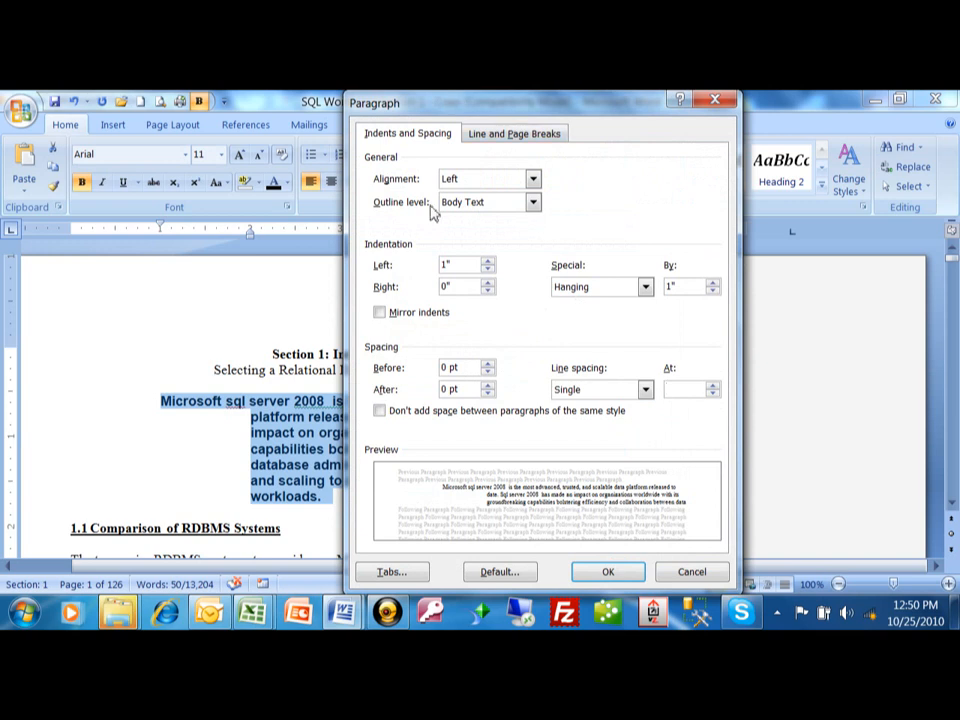
mouse_move(532, 178)
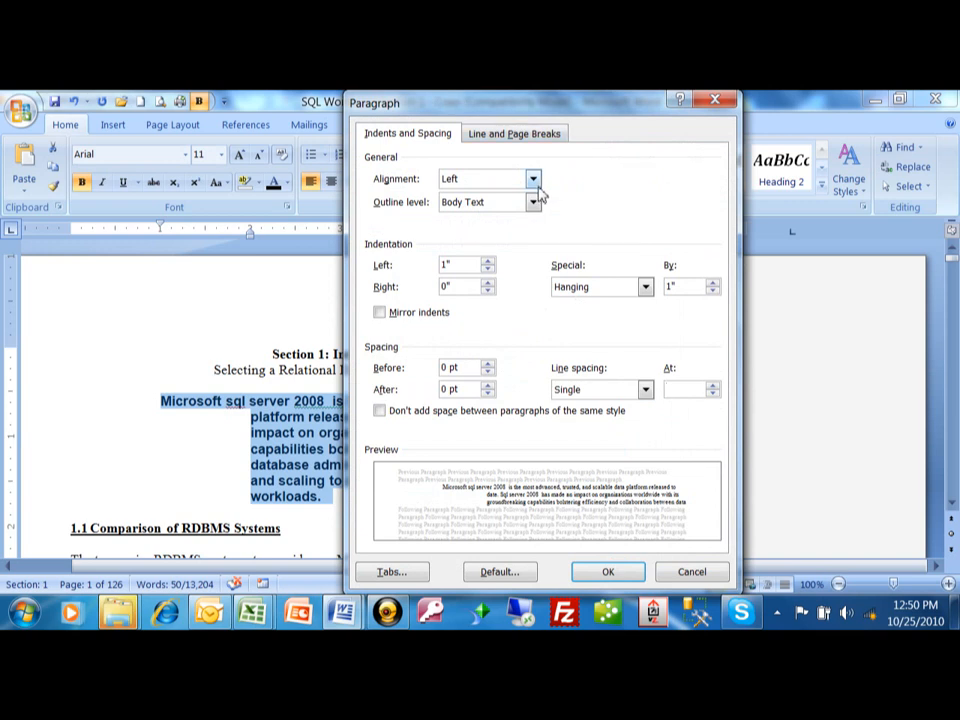
mouse_move(480, 360)
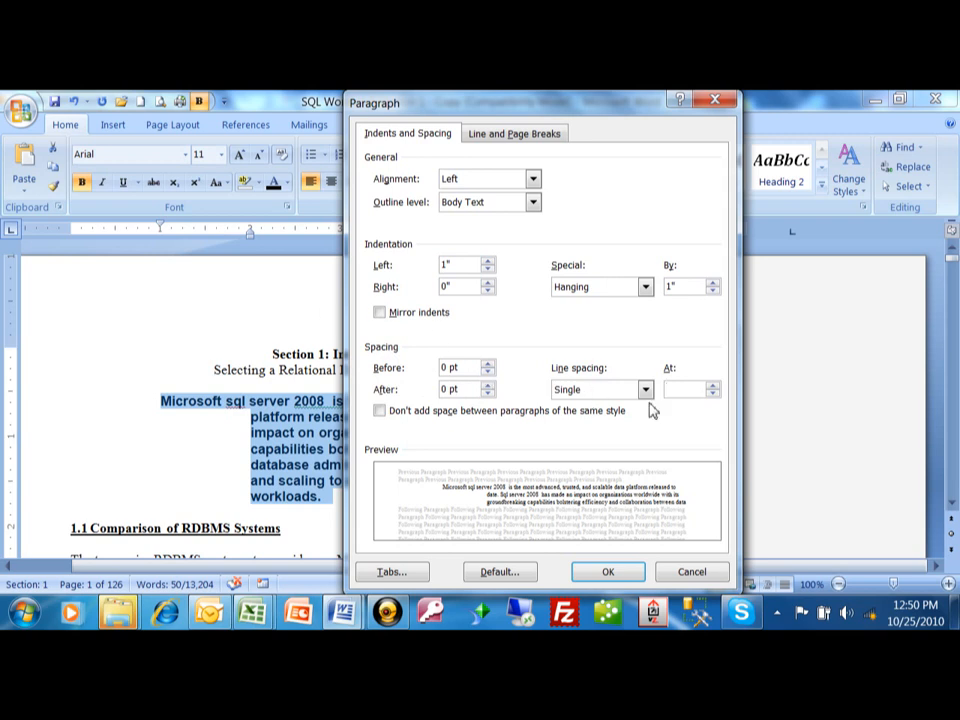
click(644, 388)
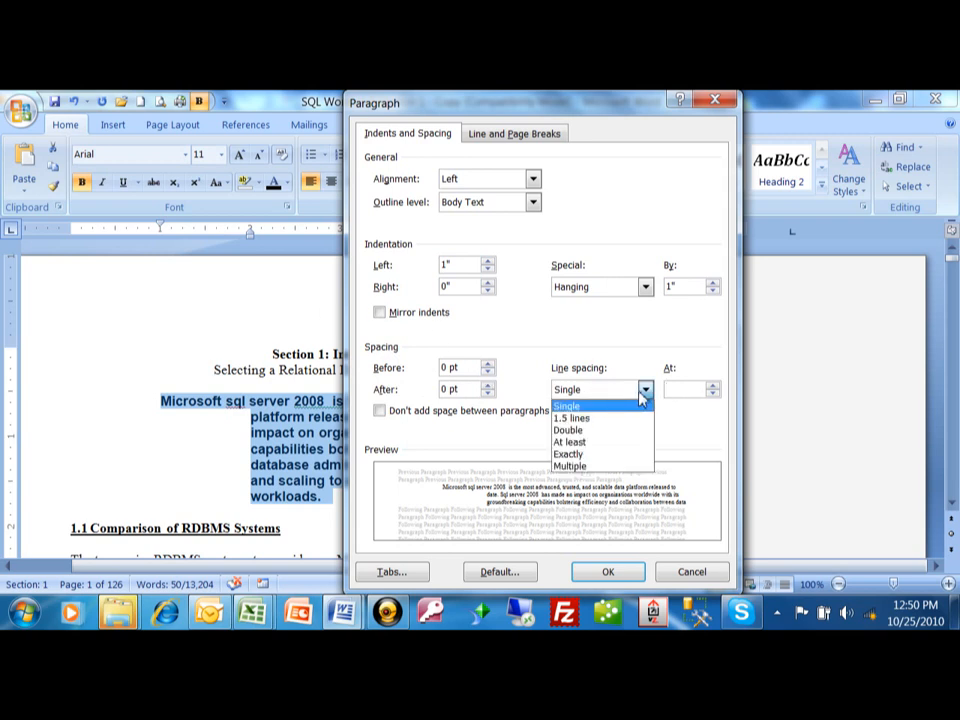
mouse_move(630, 342)
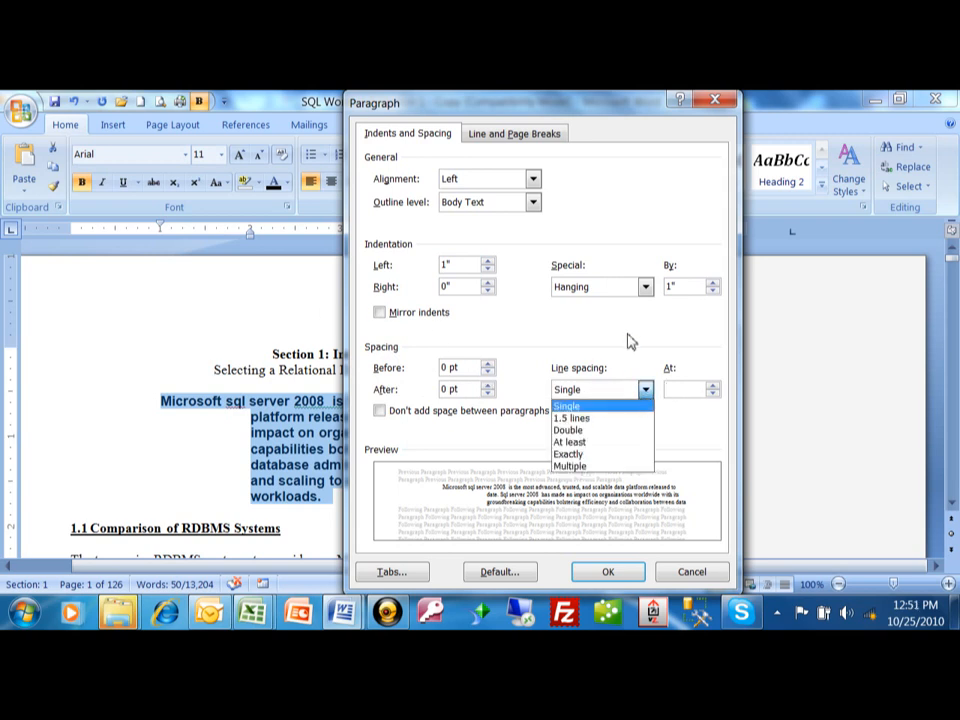
click(568, 404)
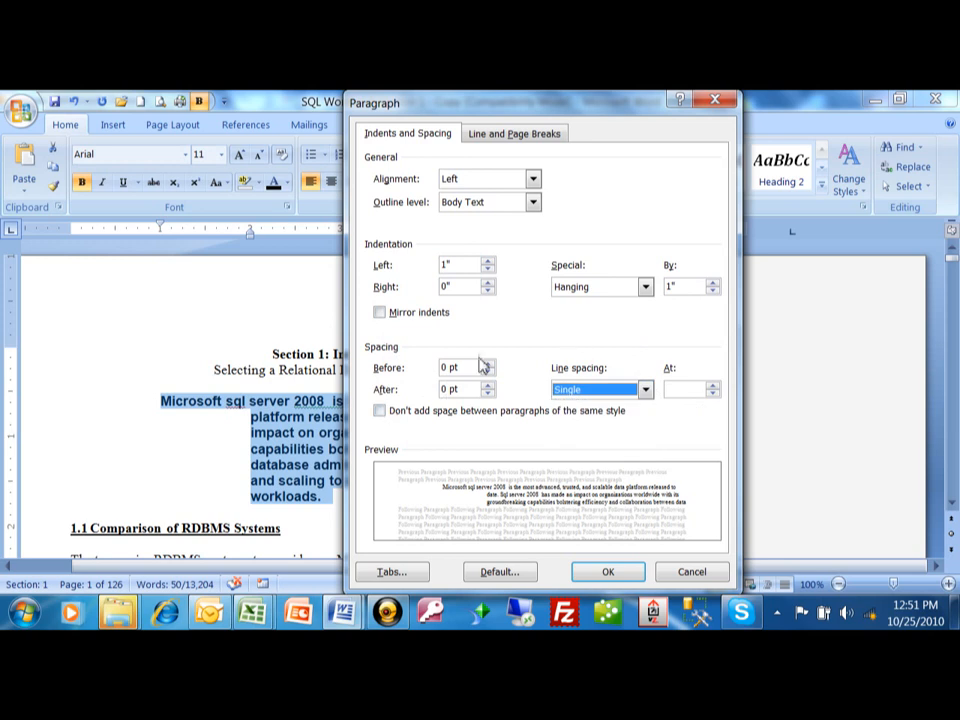
mouse_move(608, 362)
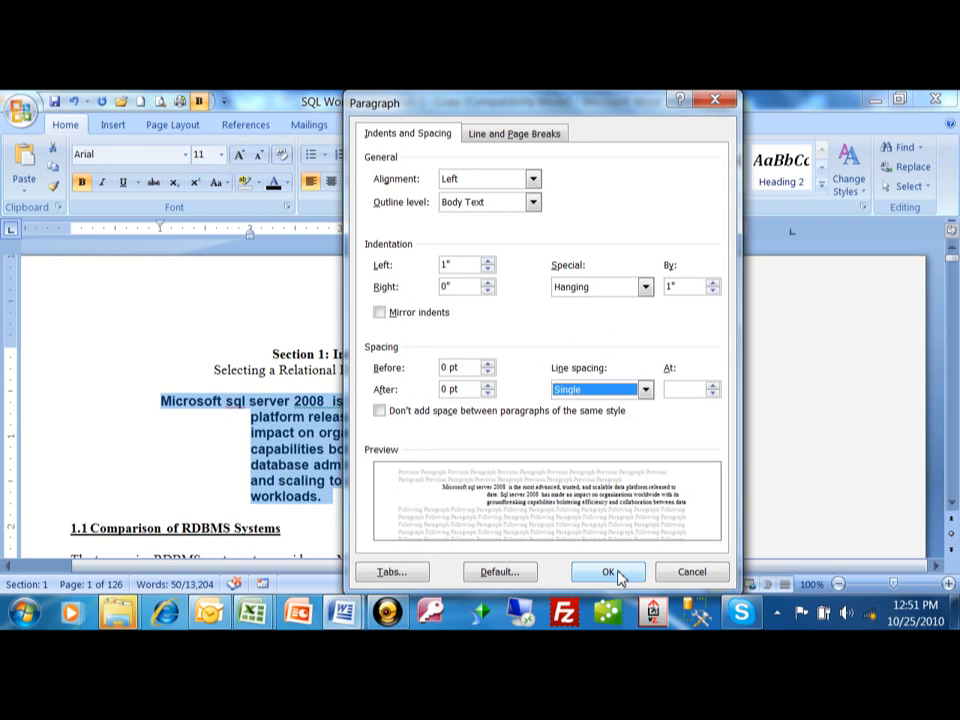
click(608, 572)
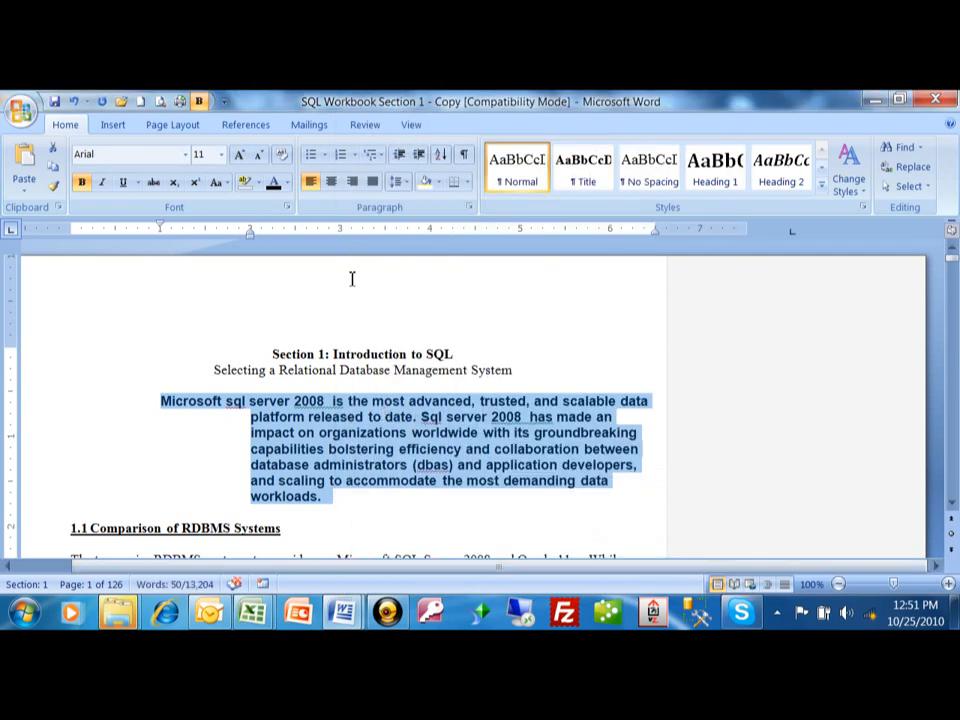
mouse_move(356, 214)
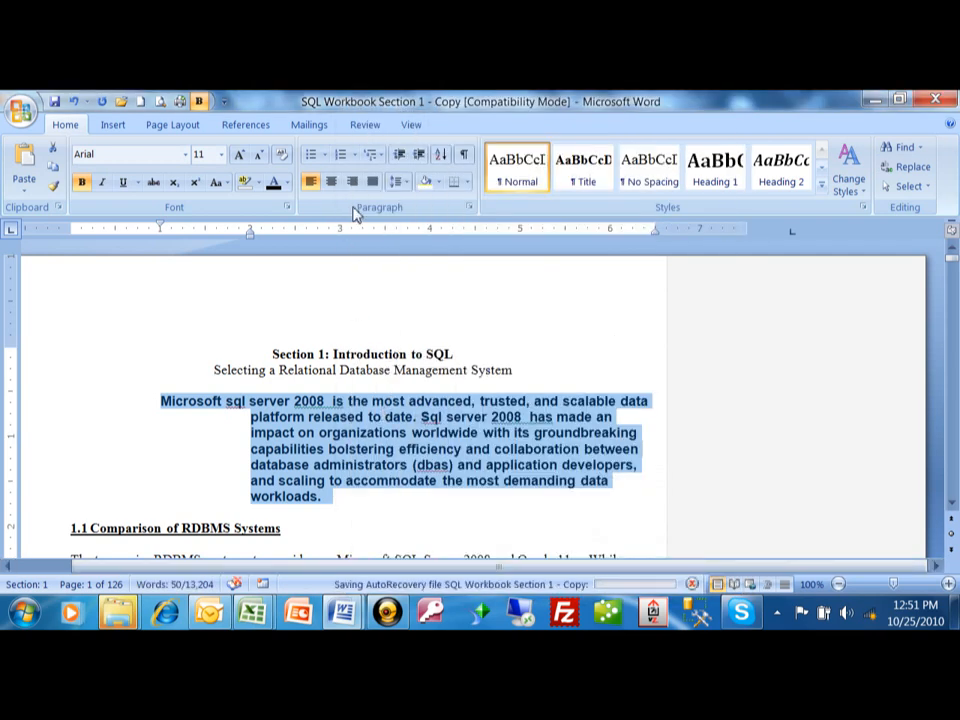
mouse_move(472, 206)
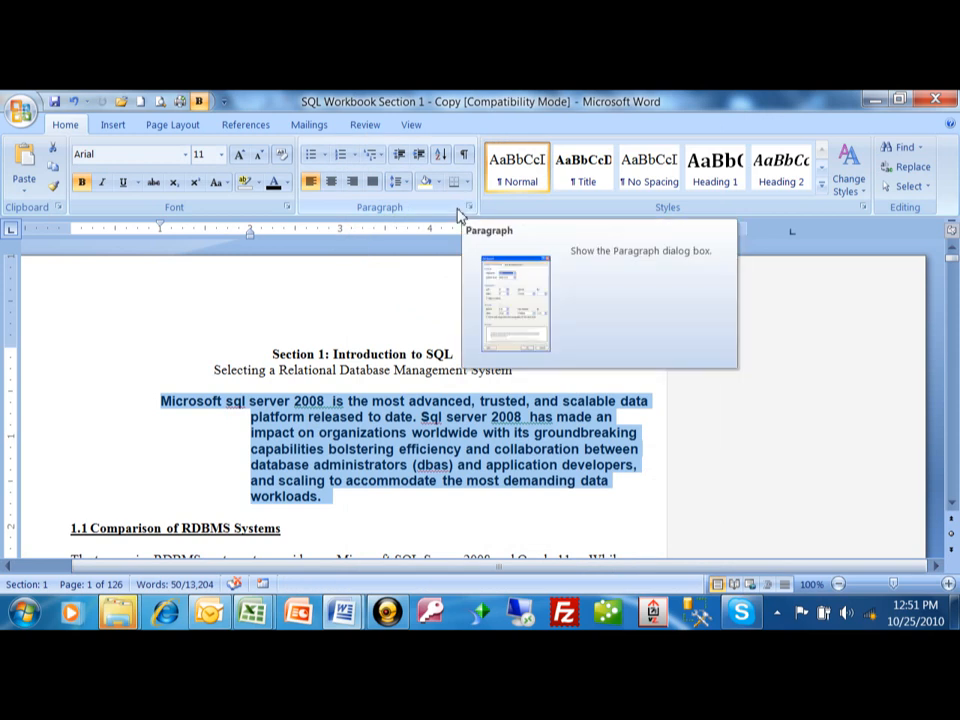
click(464, 206)
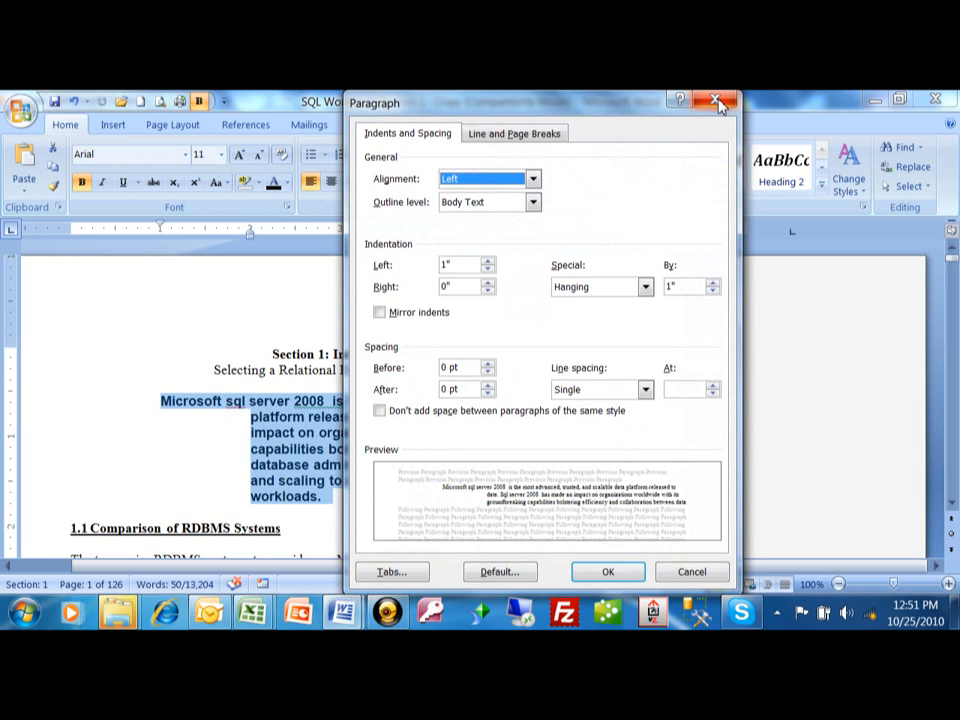
click(692, 572)
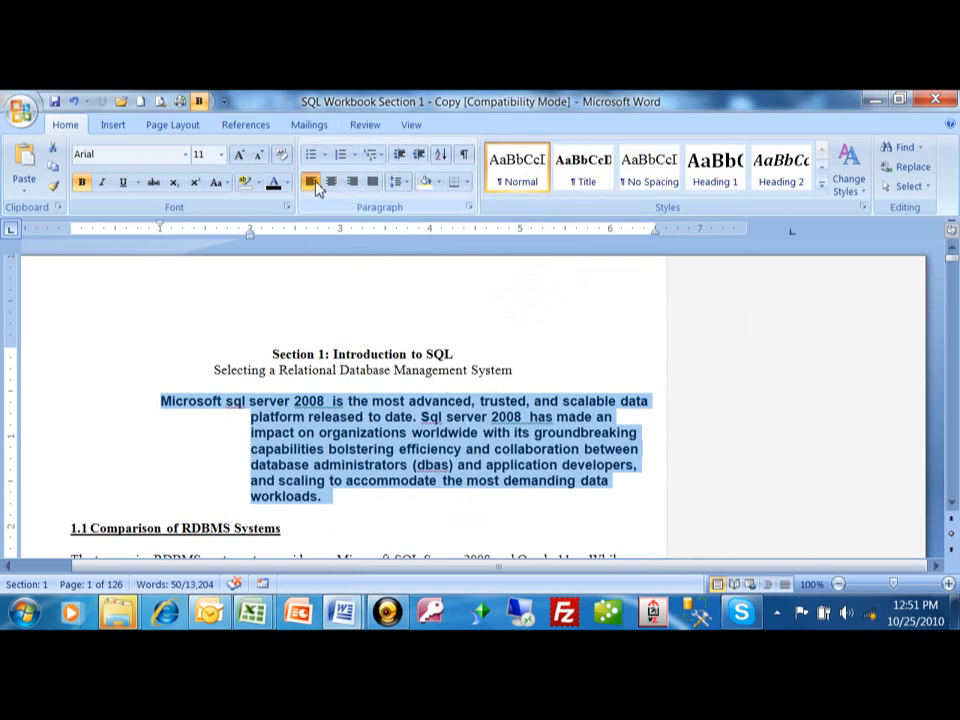
Try justified, centred and right alignment on the intro paragraph, finishing on Justify.
click(372, 182)
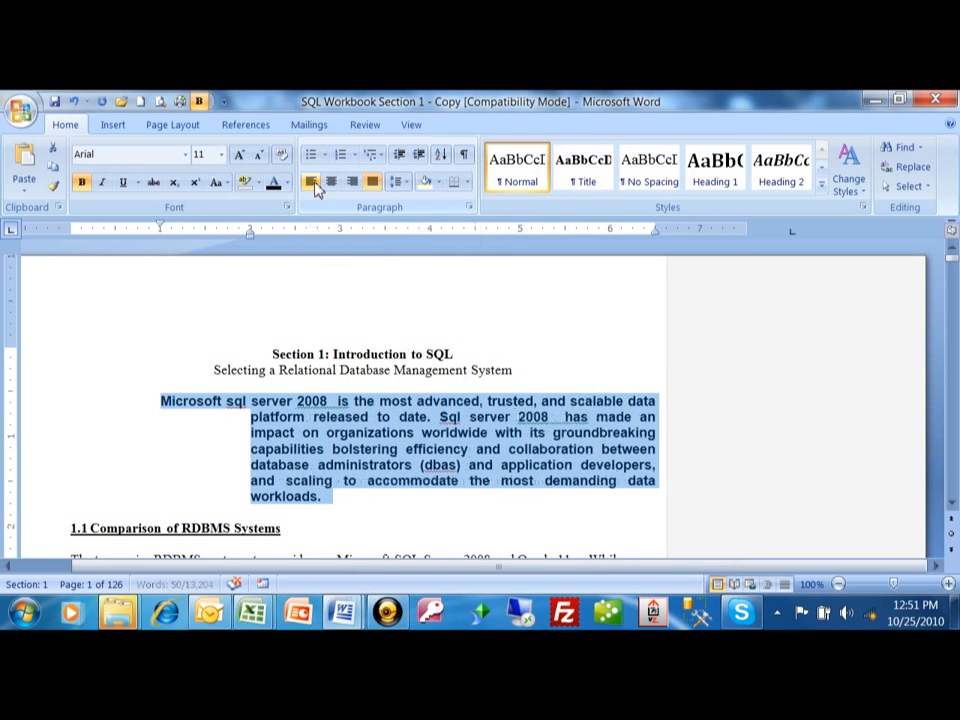
mouse_move(332, 180)
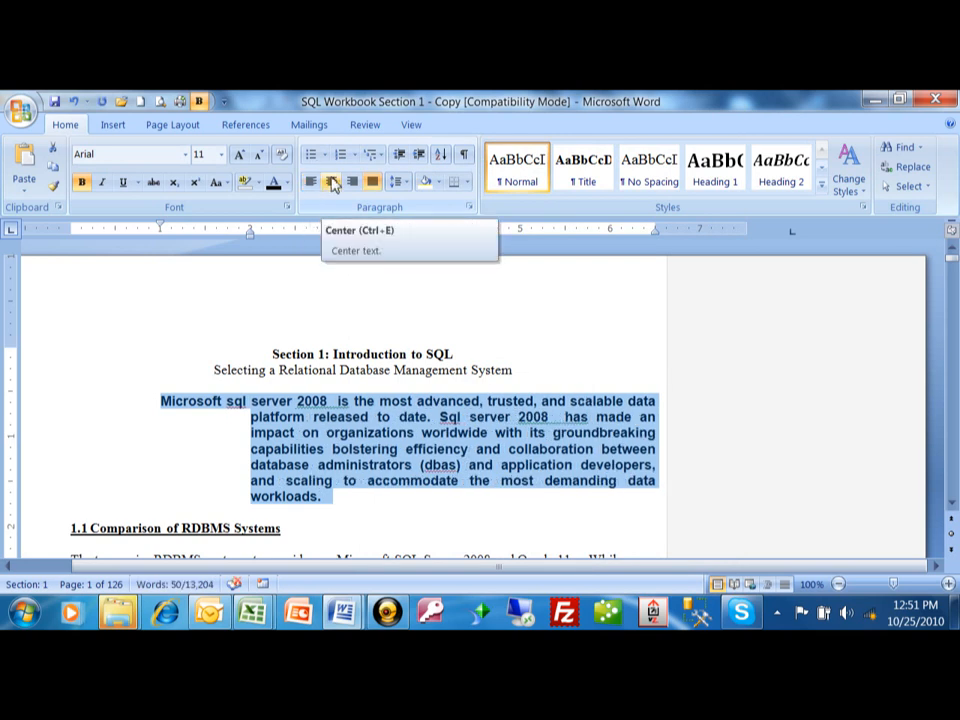
click(332, 180)
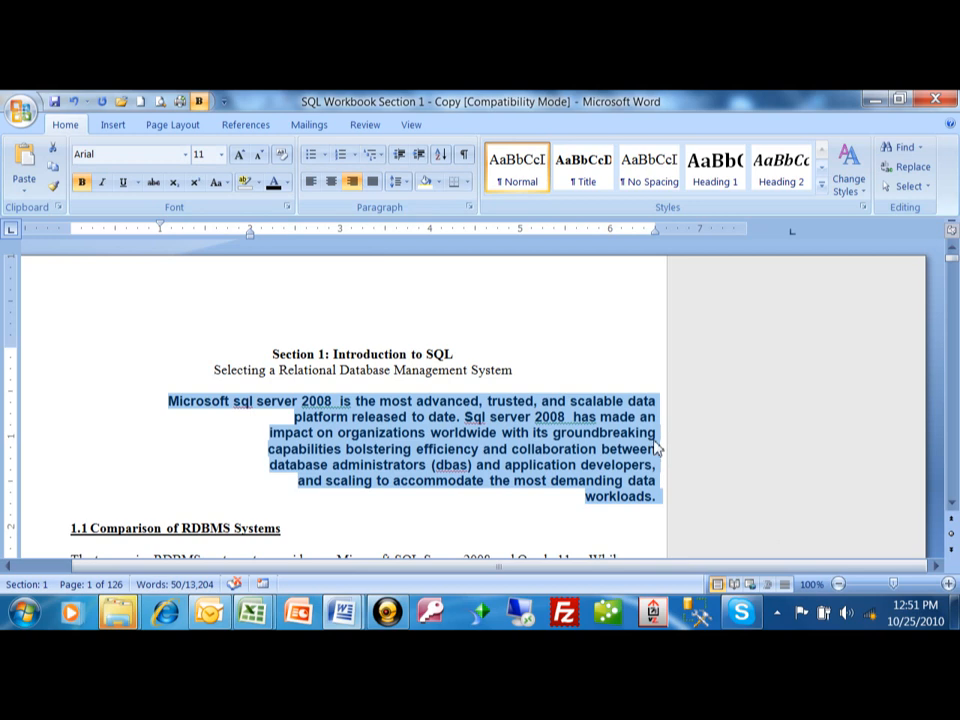
mouse_move(662, 404)
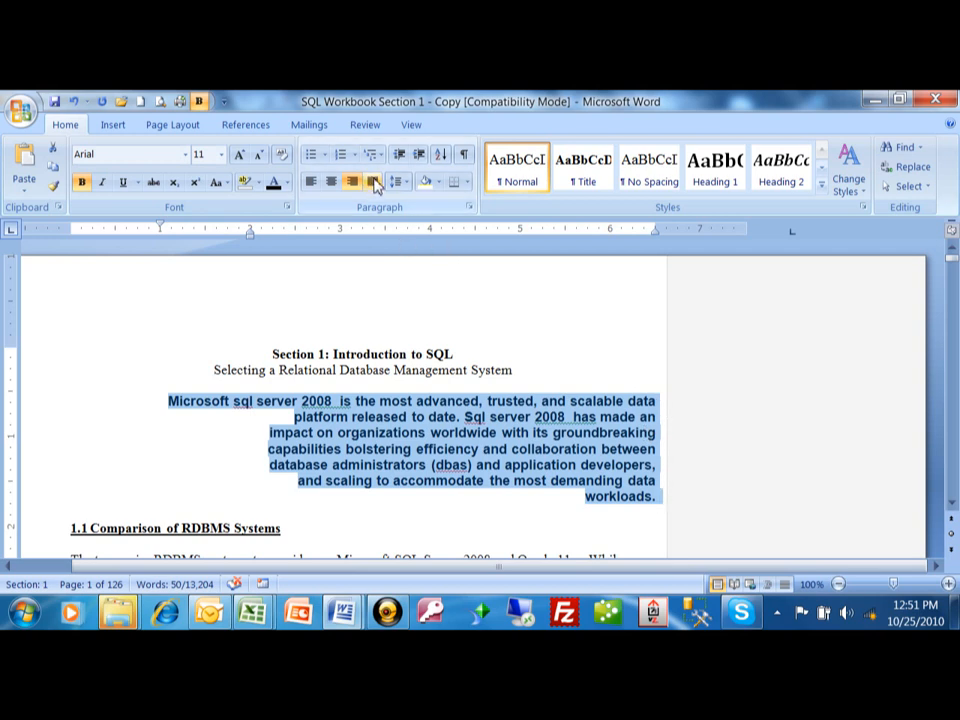
mouse_move(374, 180)
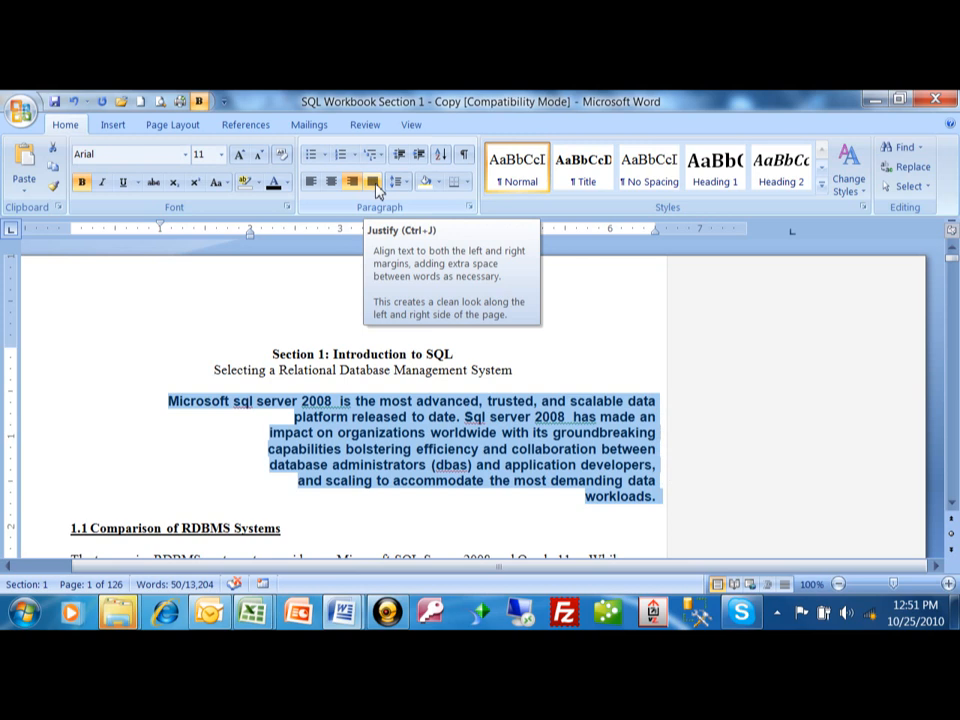
click(372, 182)
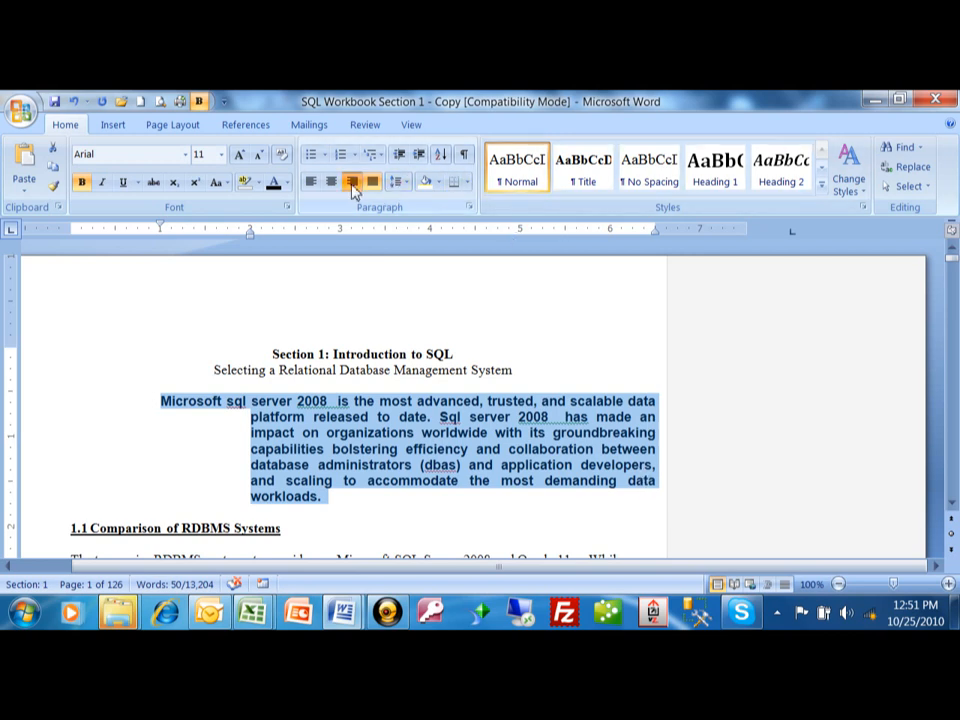
click(312, 182)
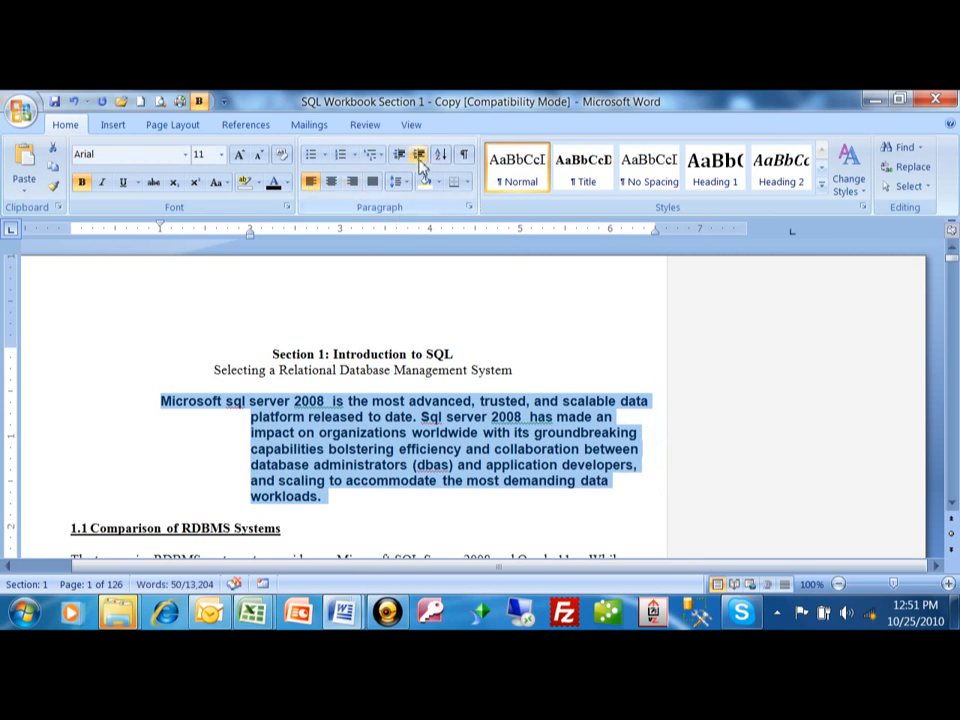
Decrease the indent so the paragraph returns flush left against the margin.
click(396, 156)
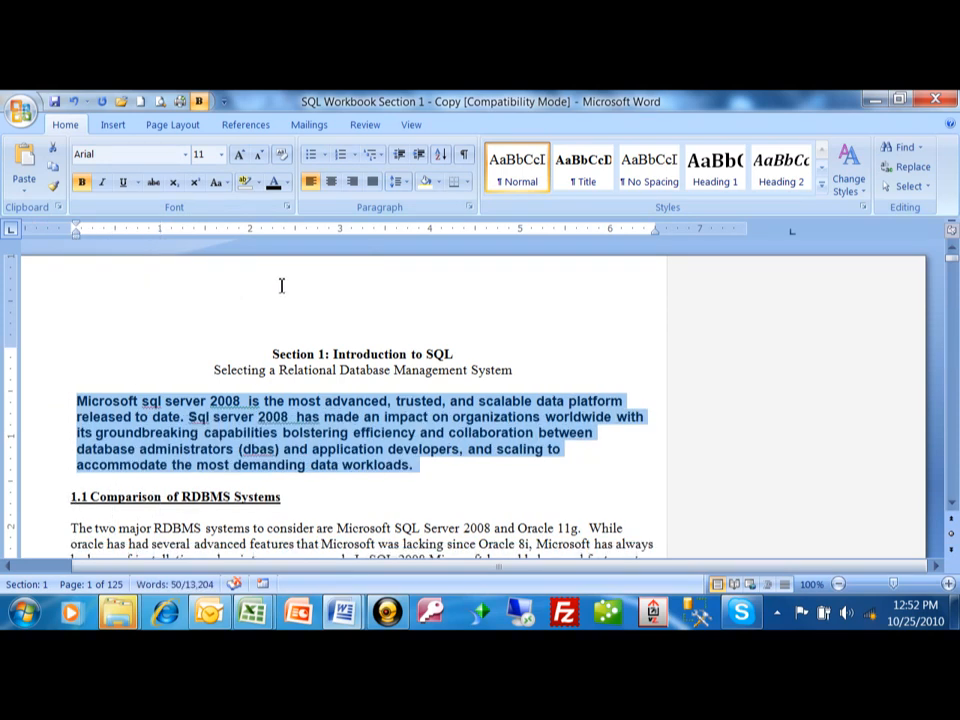
mouse_move(440, 292)
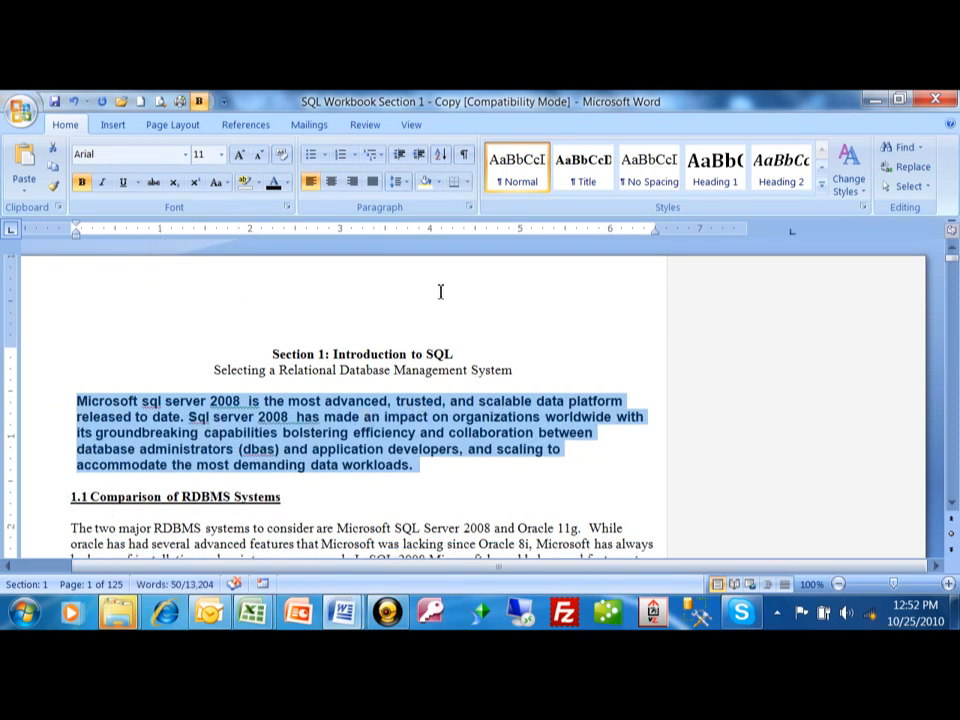
mouse_move(670, 572)
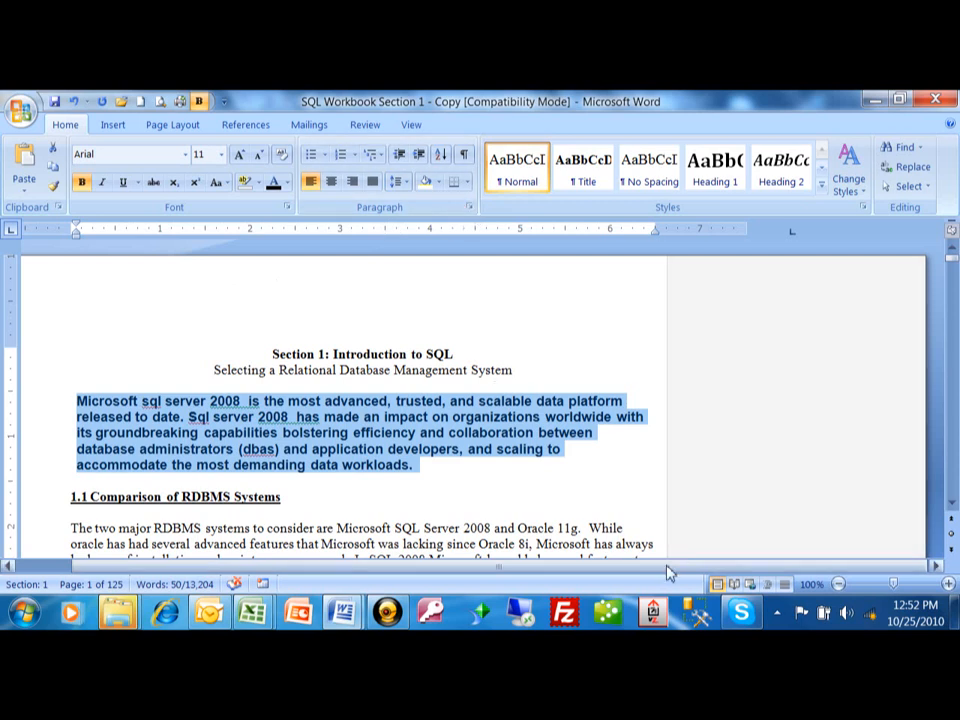